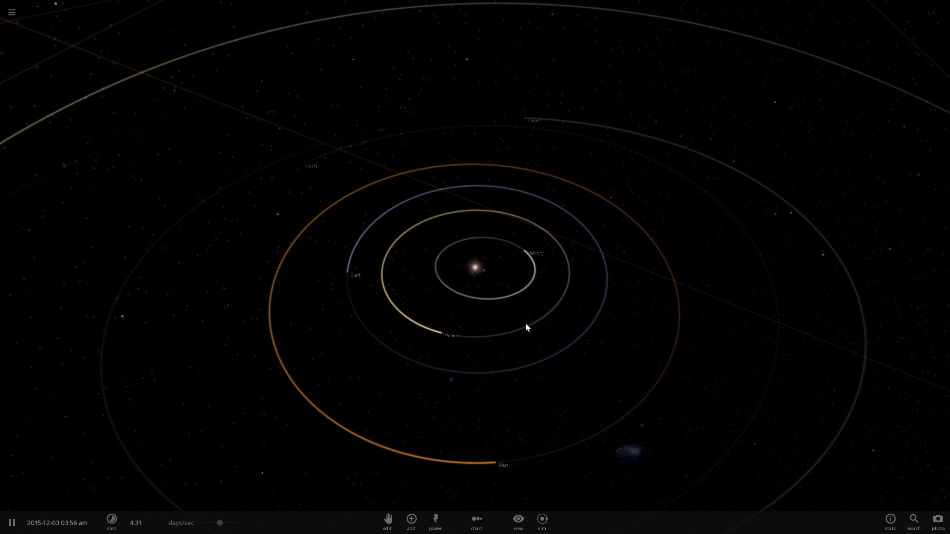
# - Select Venus to view its info card, then focus the camera on Earth
pyautogui.click(532, 253)
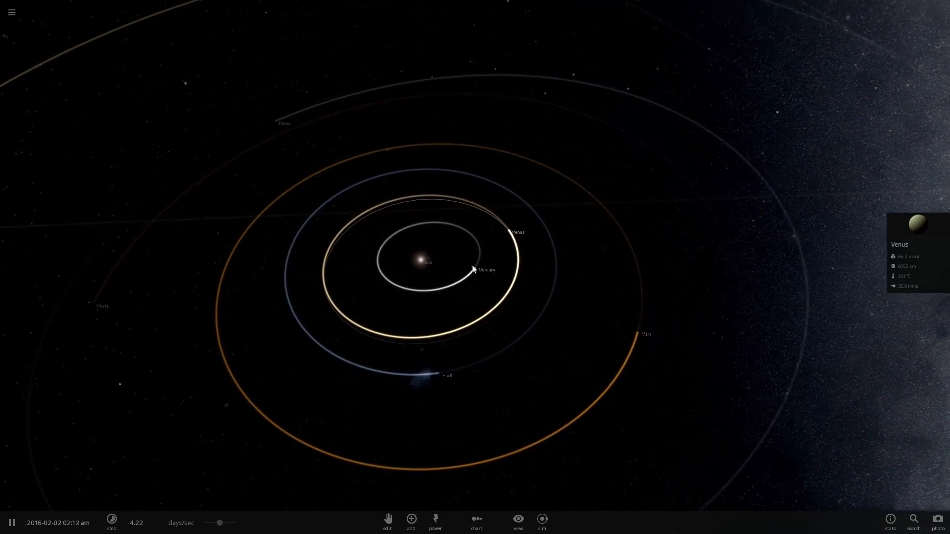
pyautogui.click(424, 385)
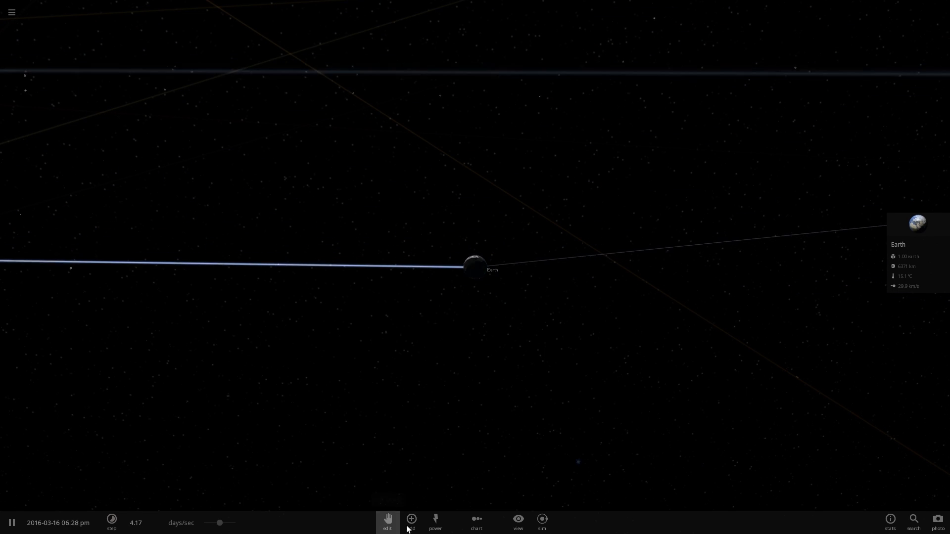
# - Open the Add catalogue from the bottom toolbar and browse its Planets category
pyautogui.click(411, 520)
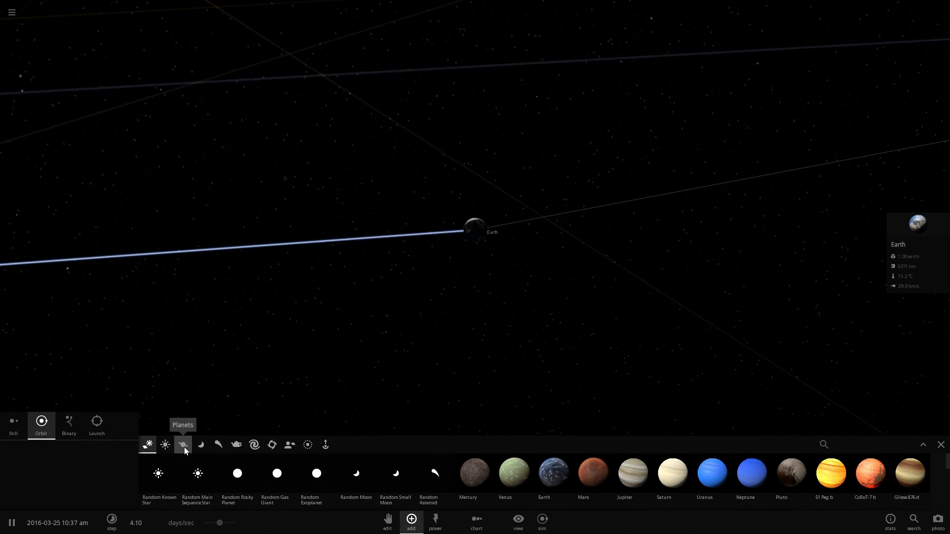
pyautogui.click(200, 444)
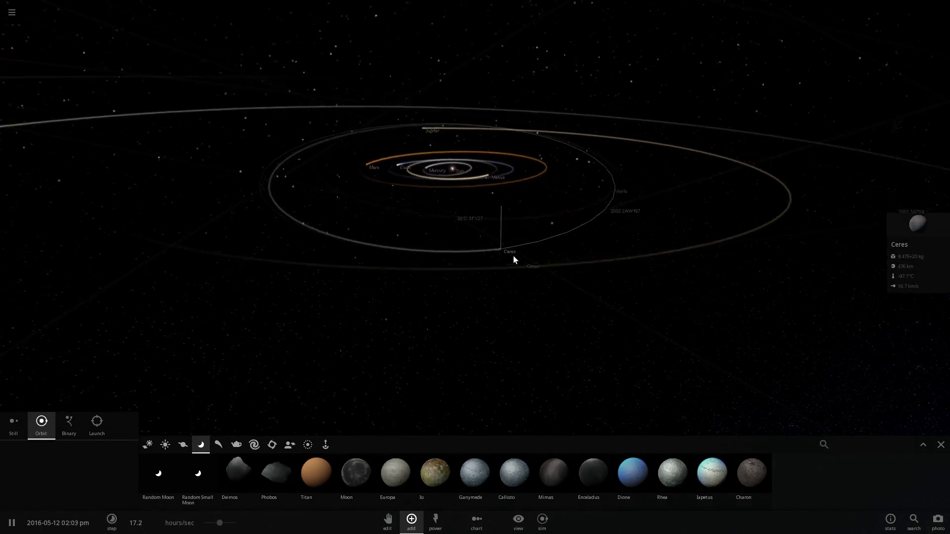
# - Zoom out to reveal the inner and outer planet orbits out to Saturn
pyautogui.scroll(3)
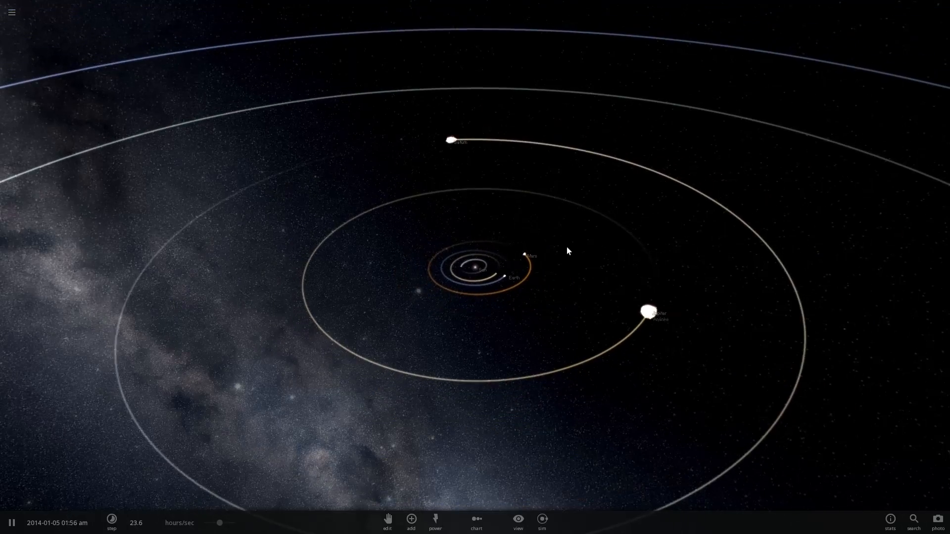
# - Focus the camera on Jupiter, showing its info card among its moons' trails
pyautogui.click(648, 312)
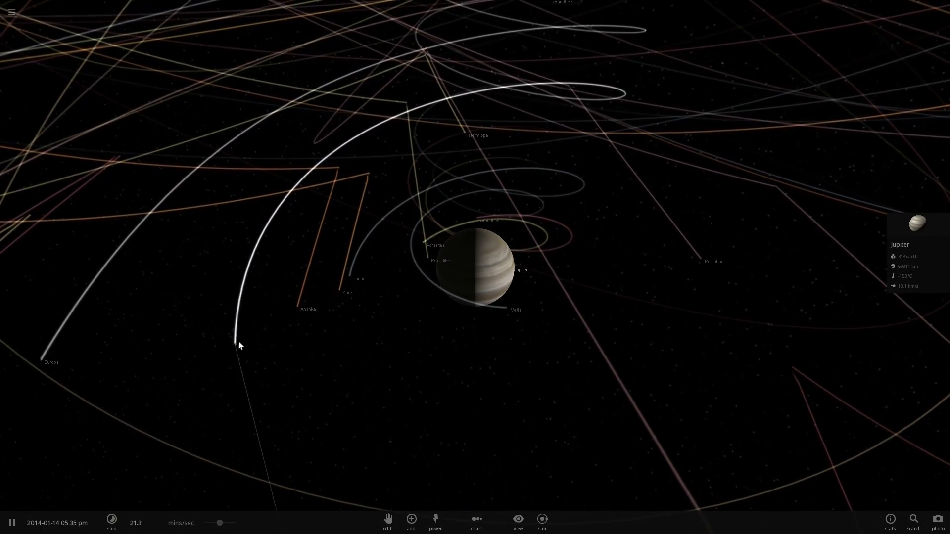
# - Move in close to Europa, pull back, then select Ganymede
pyautogui.click(478, 270)
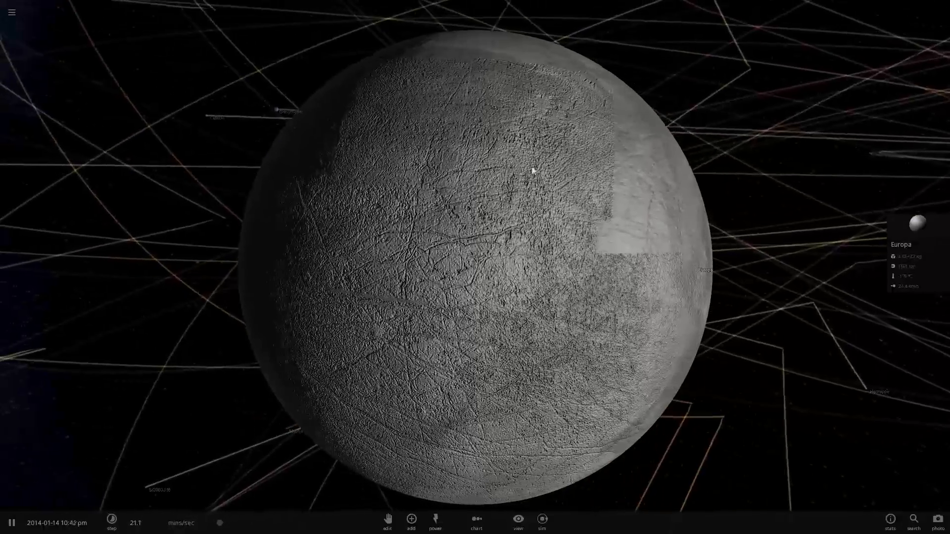
pyautogui.scroll(-3)
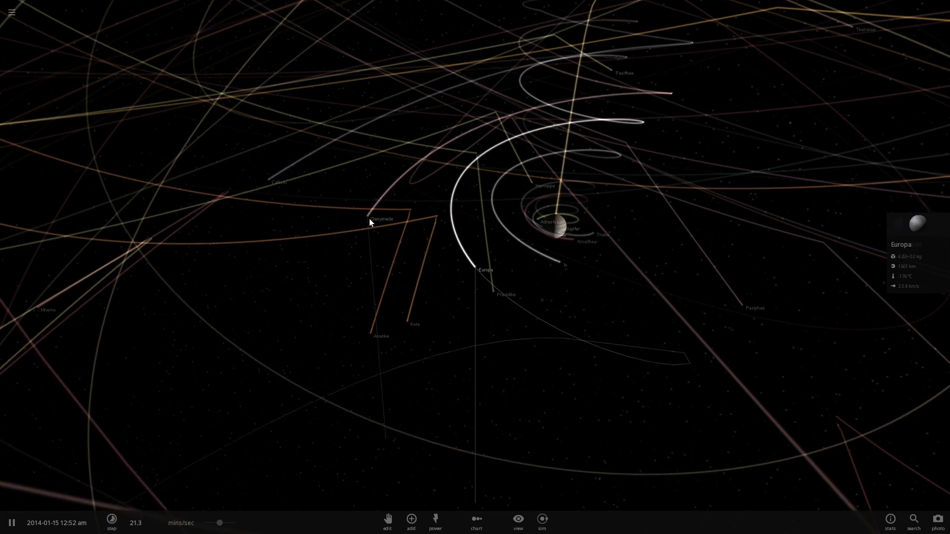
pyautogui.click(380, 219)
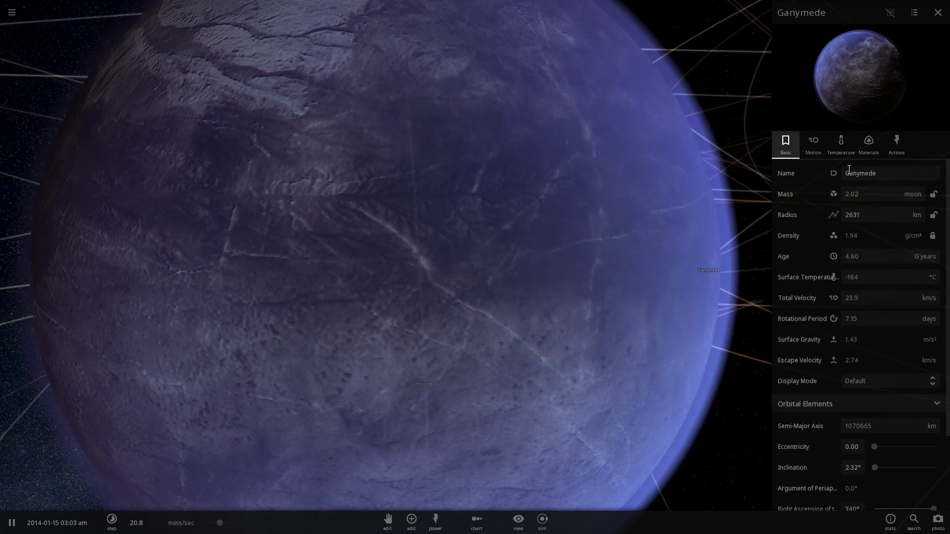
# - View Ganymede's Materials and Temperature tabs, then reopen the Add catalogue
pyautogui.click(869, 144)
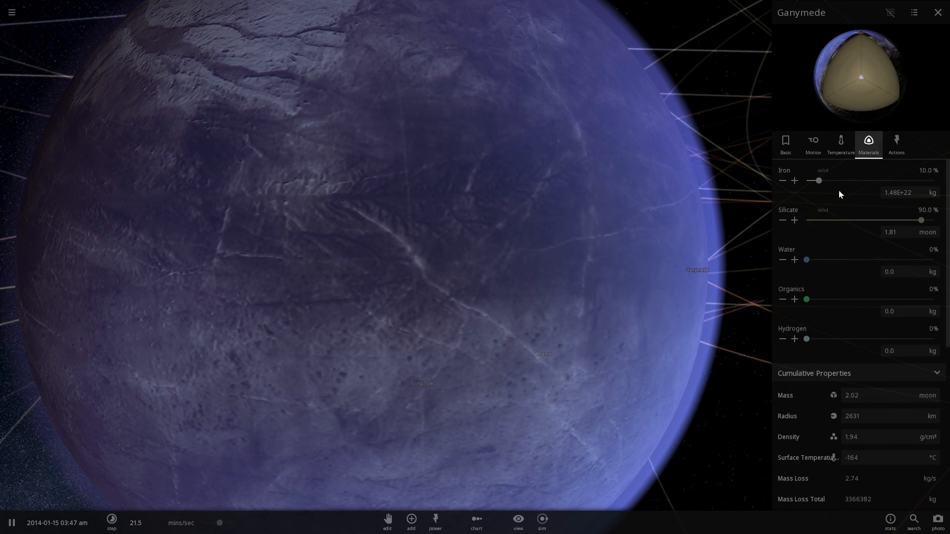
pyautogui.click(840, 144)
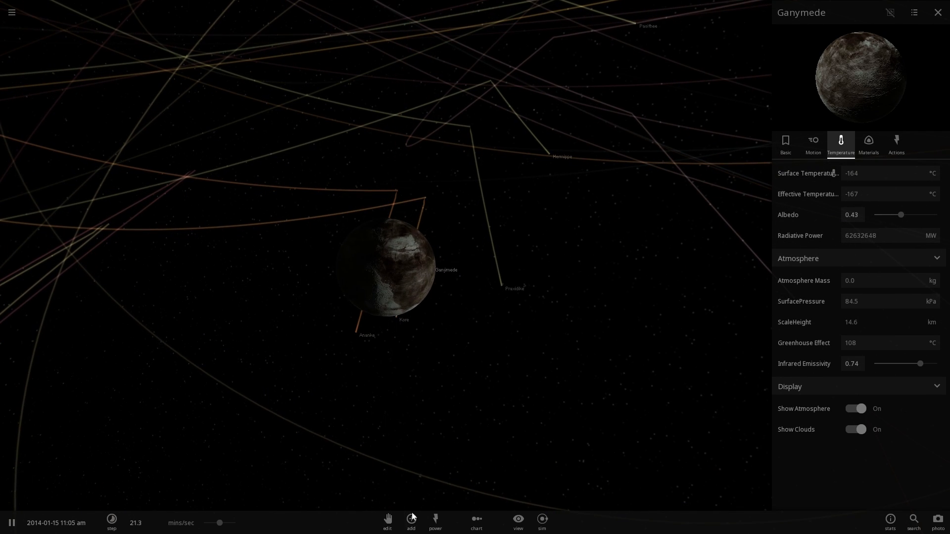
pyautogui.click(411, 520)
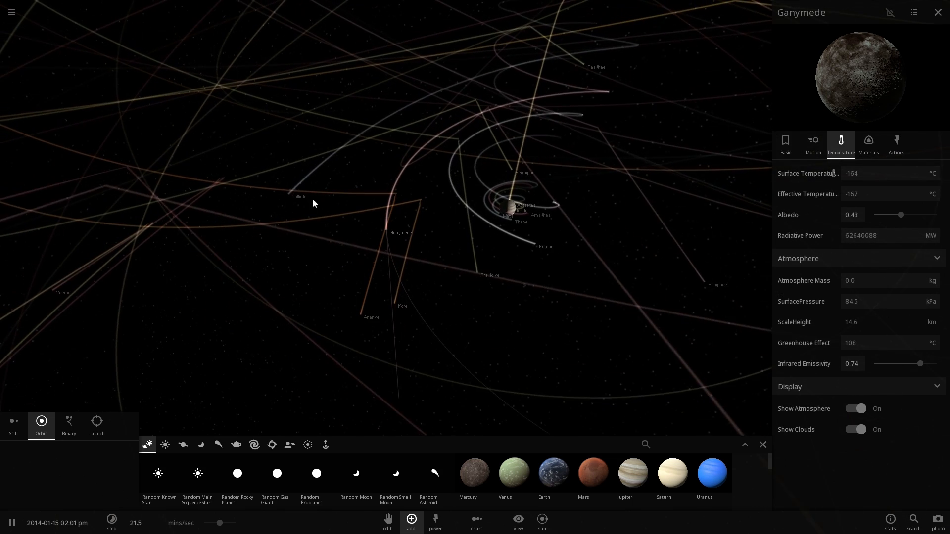
# - Focus on Callisto and switch between its Materials and Temperature tabs twice
pyautogui.click(298, 197)
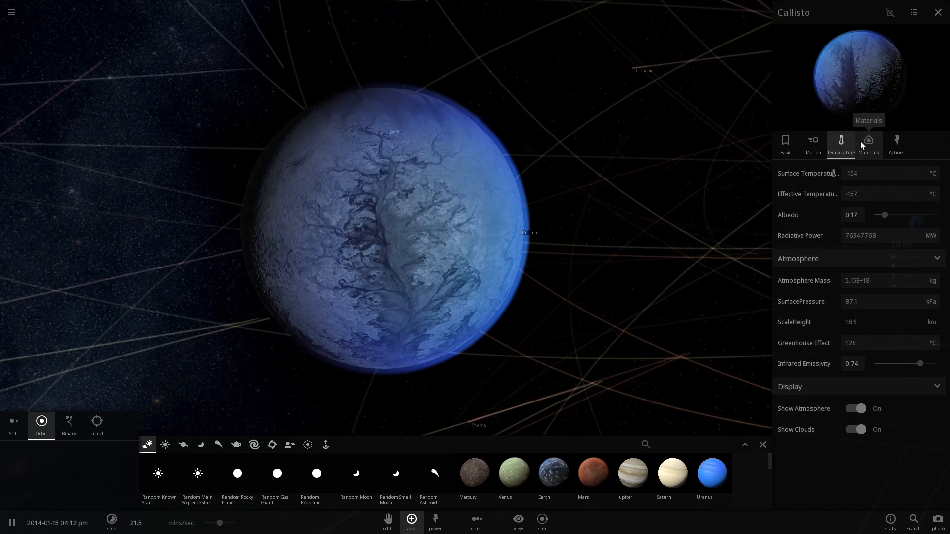
pyautogui.click(868, 144)
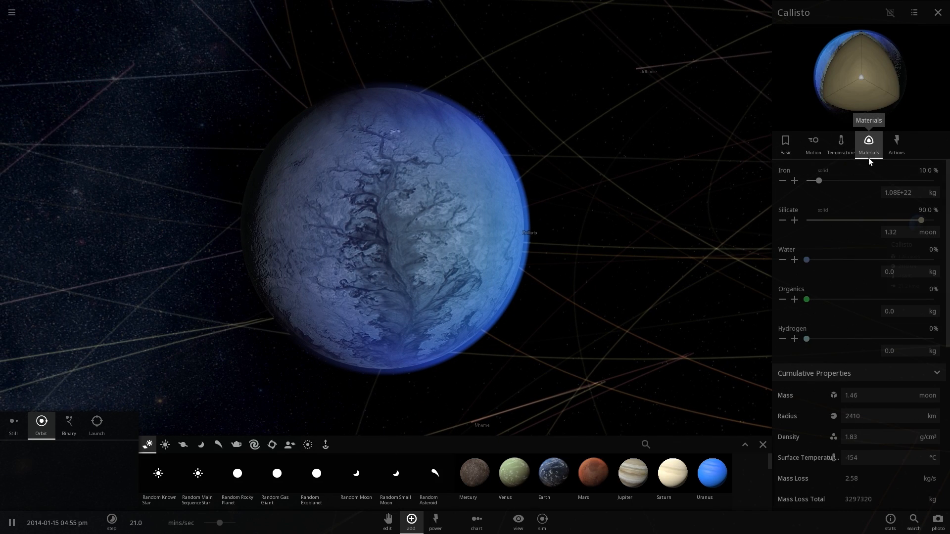
pyautogui.click(842, 144)
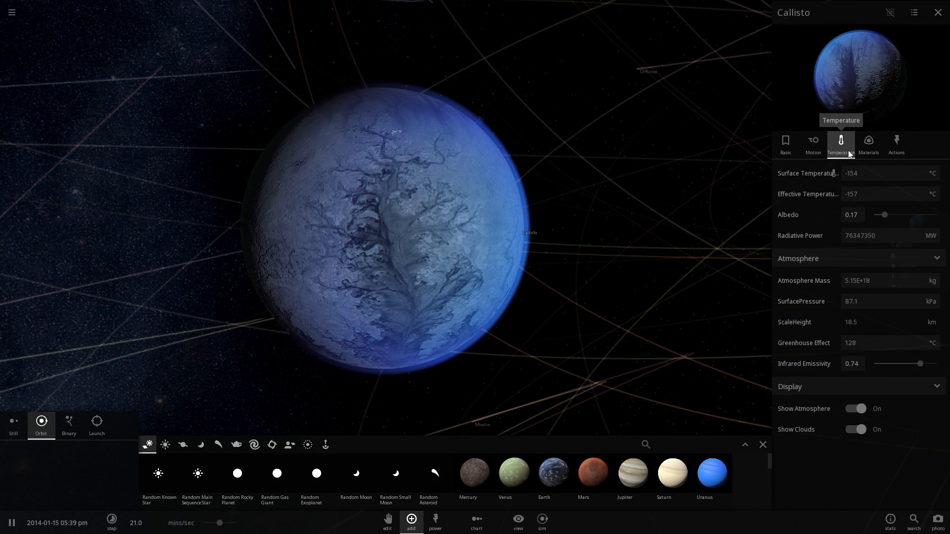
pyautogui.click(867, 144)
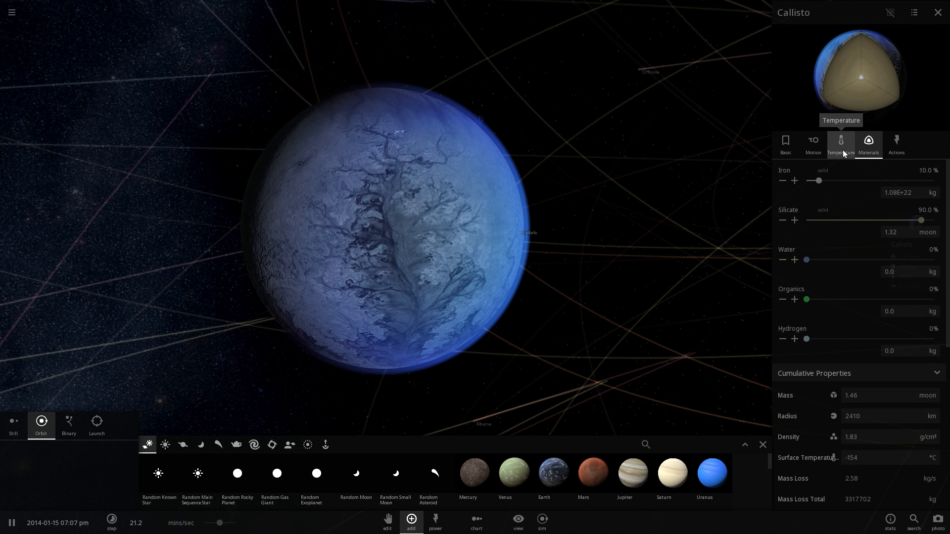
pyautogui.click(840, 144)
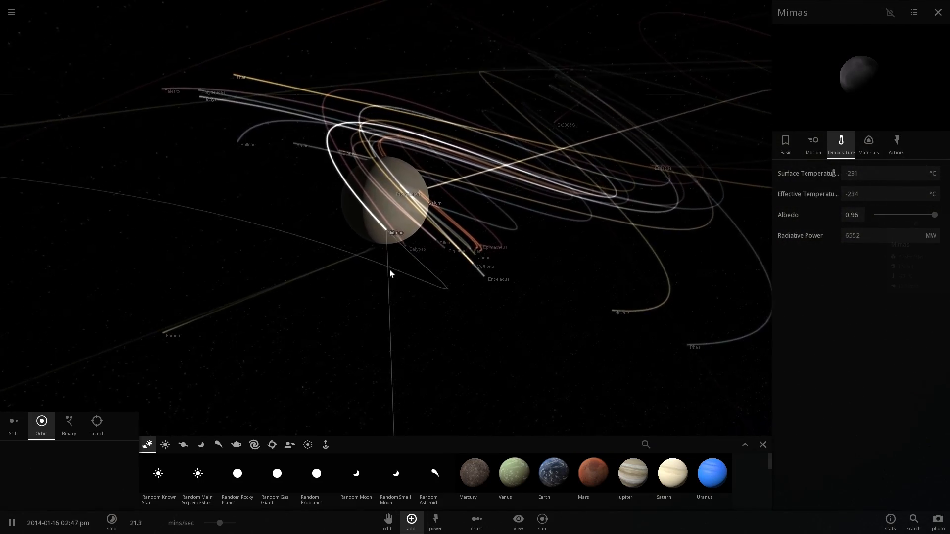
# - Select Saturn's moons Tethys and Dione in turn, then move on to Titan
pyautogui.click(487, 278)
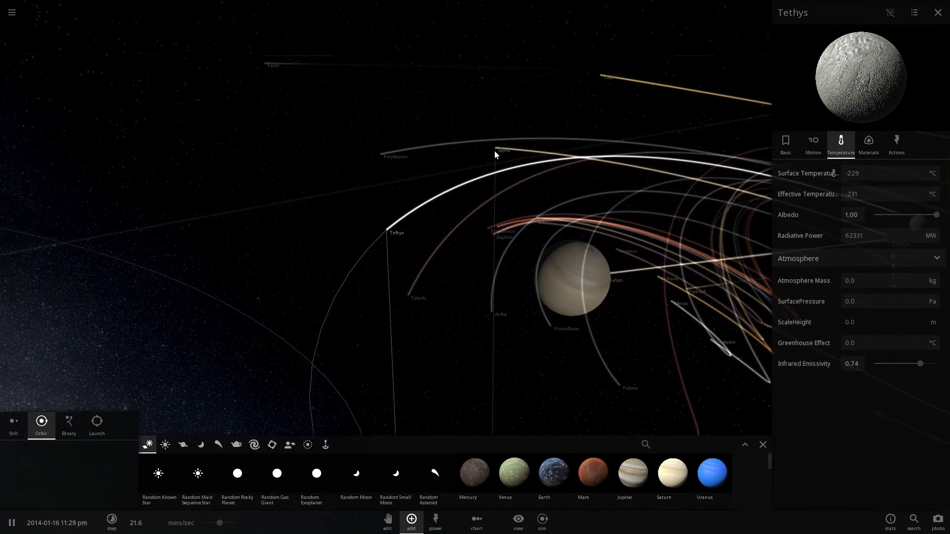
pyautogui.click(503, 150)
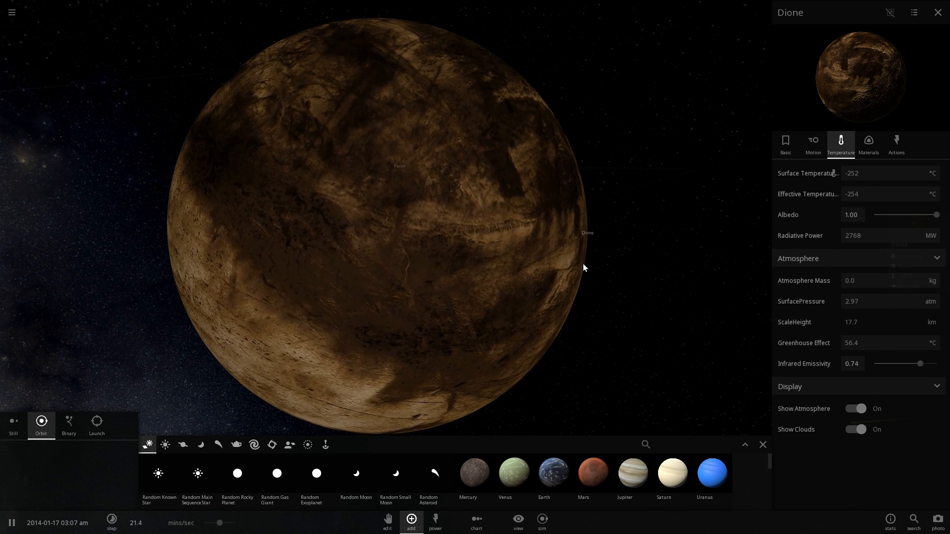
pyautogui.scroll(-3)
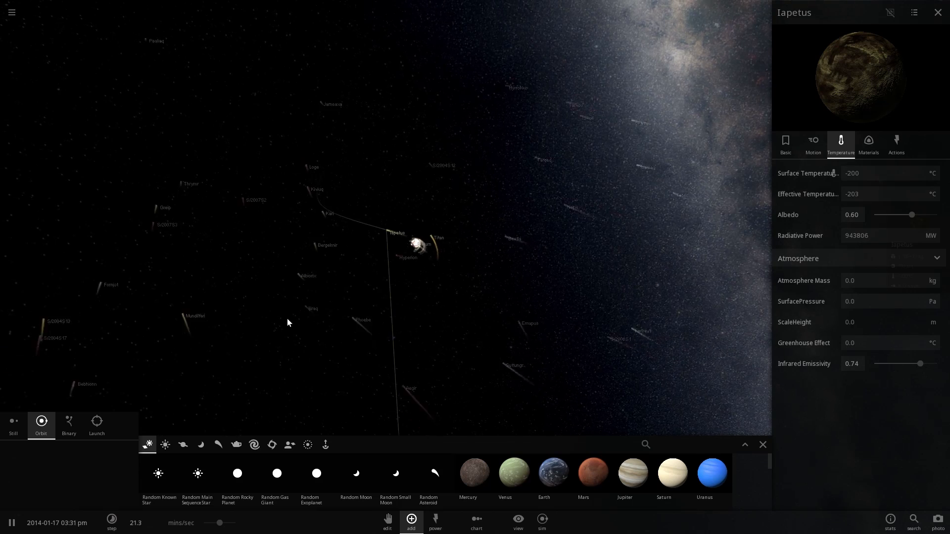
pyautogui.click(429, 237)
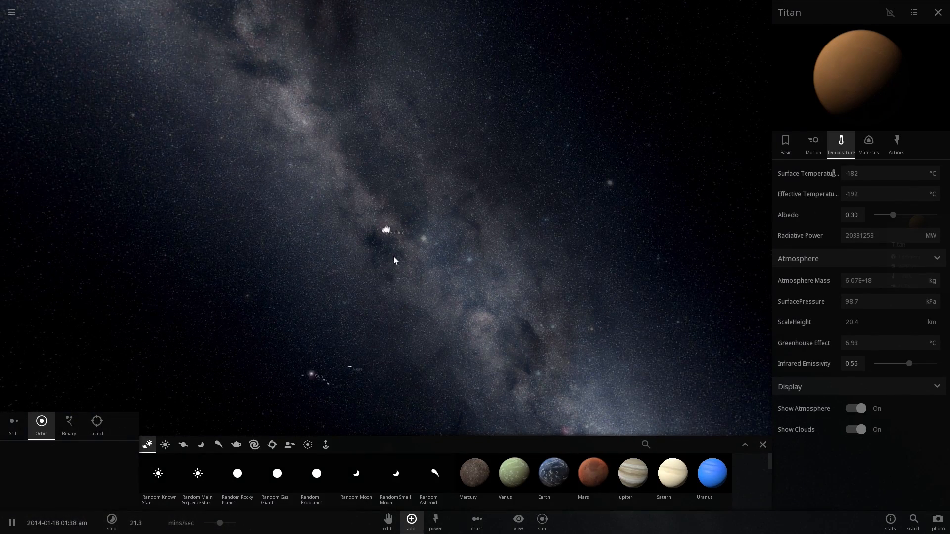
# - Travel to Uranus and select its moons Miranda, Umbriel and Titania in turn
pyautogui.click(518, 520)
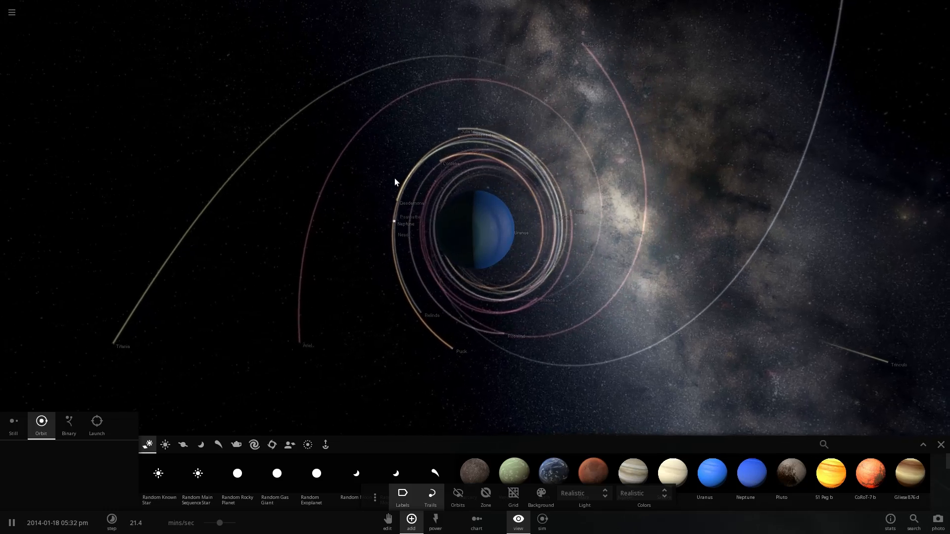
pyautogui.click(560, 36)
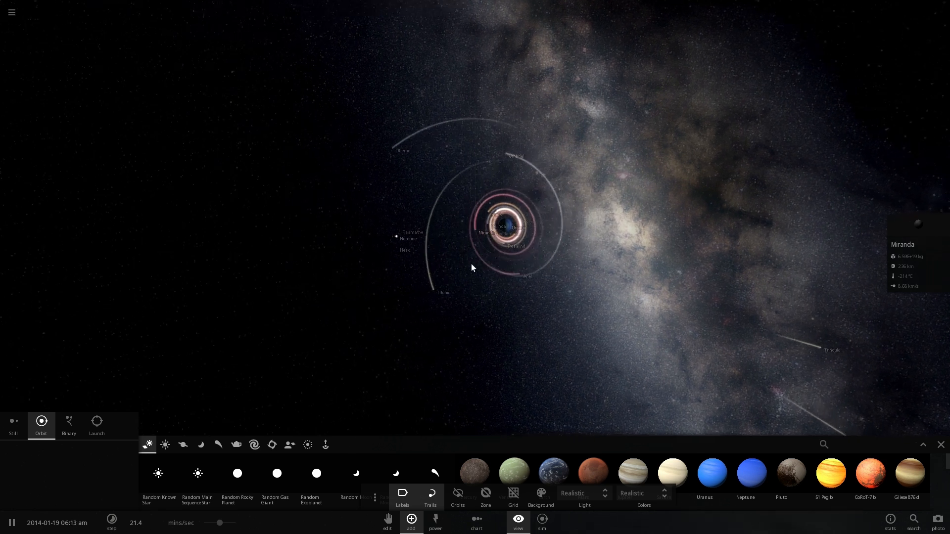
pyautogui.click(511, 150)
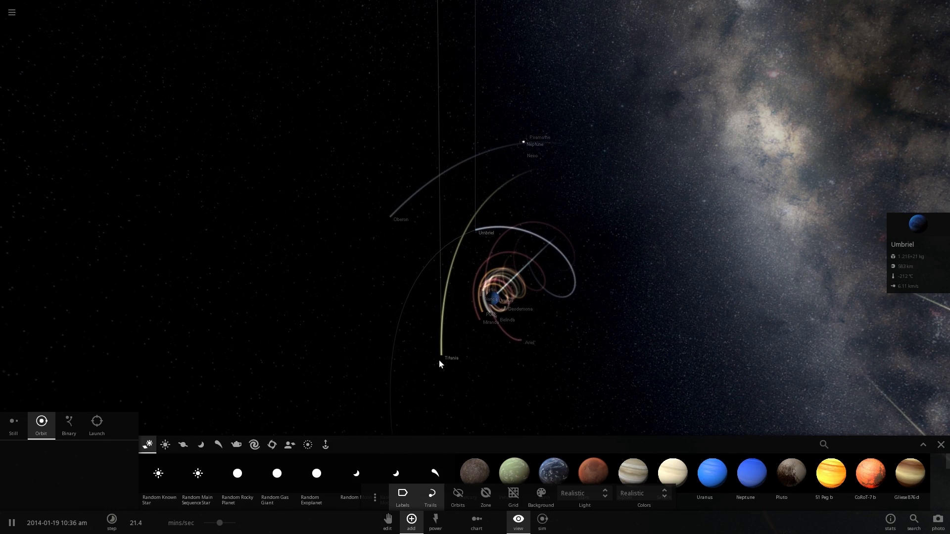
pyautogui.click(450, 358)
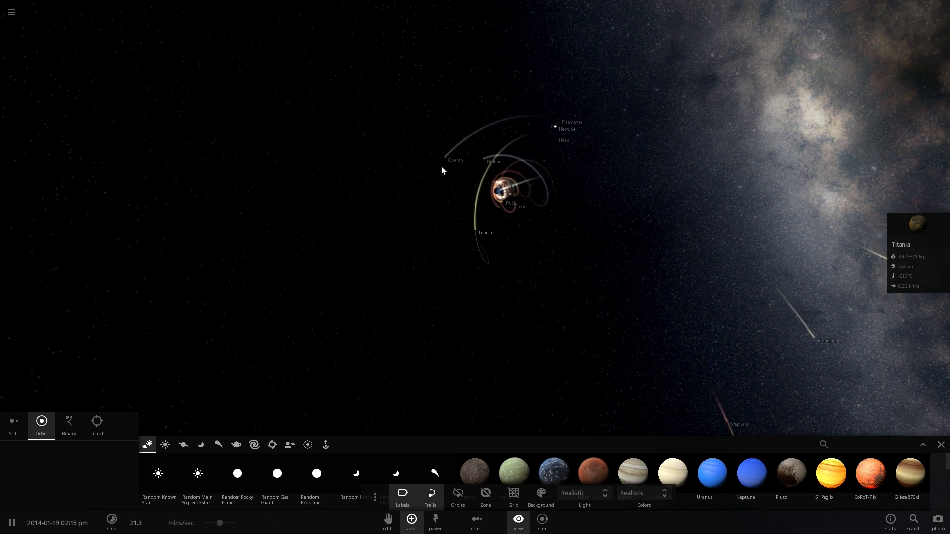
pyautogui.click(447, 162)
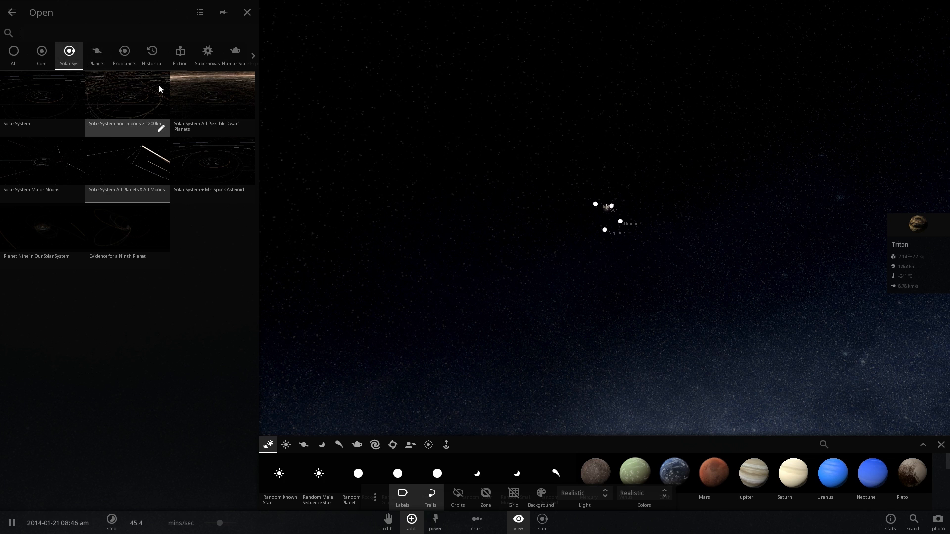
pyautogui.moveTo(205, 104)
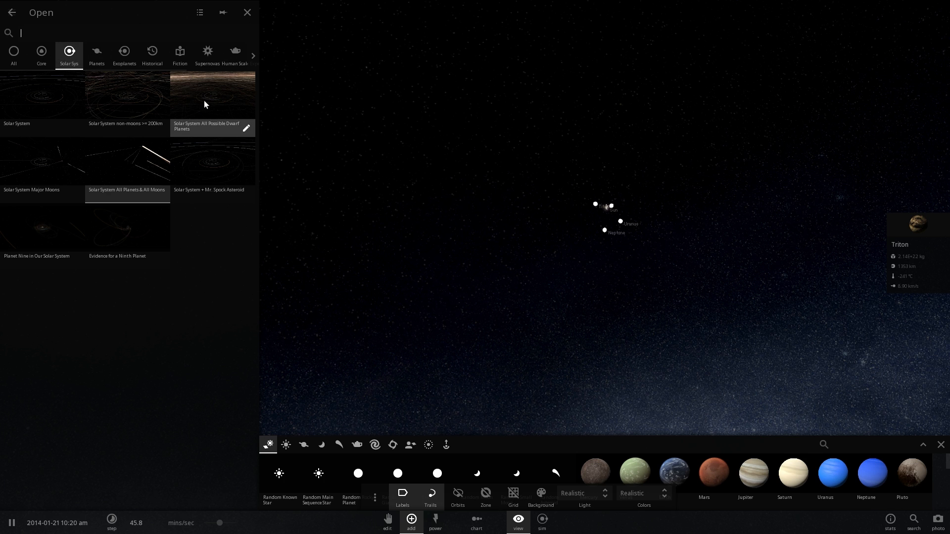
pyautogui.moveTo(144, 101)
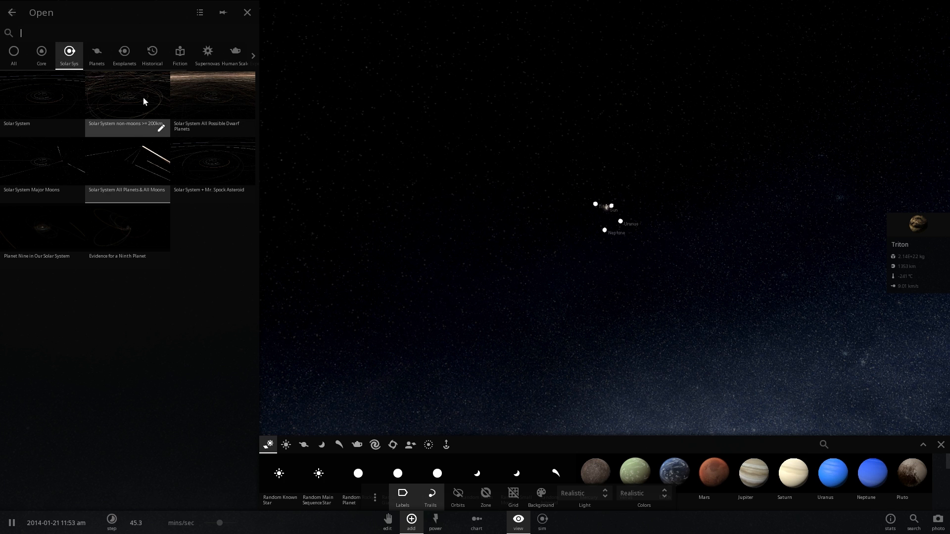
pyautogui.moveTo(216, 99)
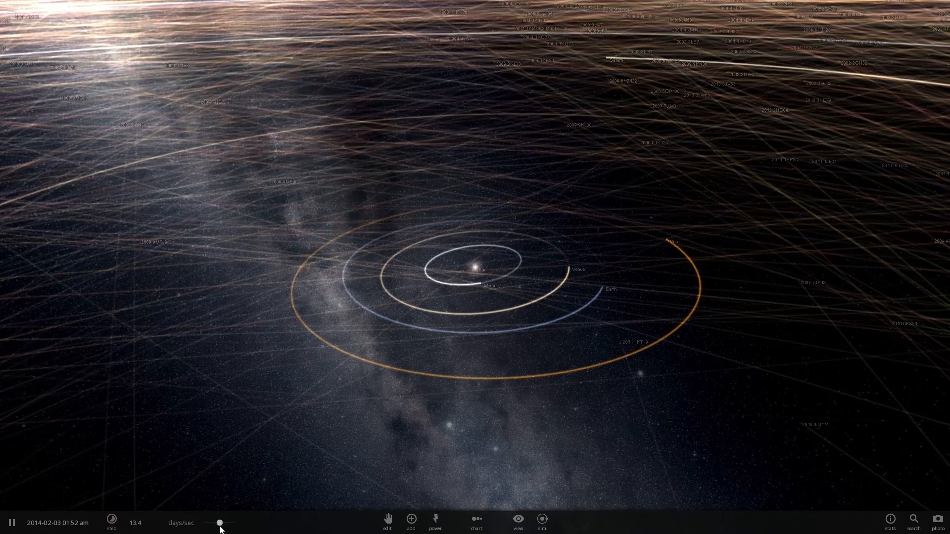
# - Raise the time slider to days per second to speed up the simulation
pyautogui.click(112, 523)
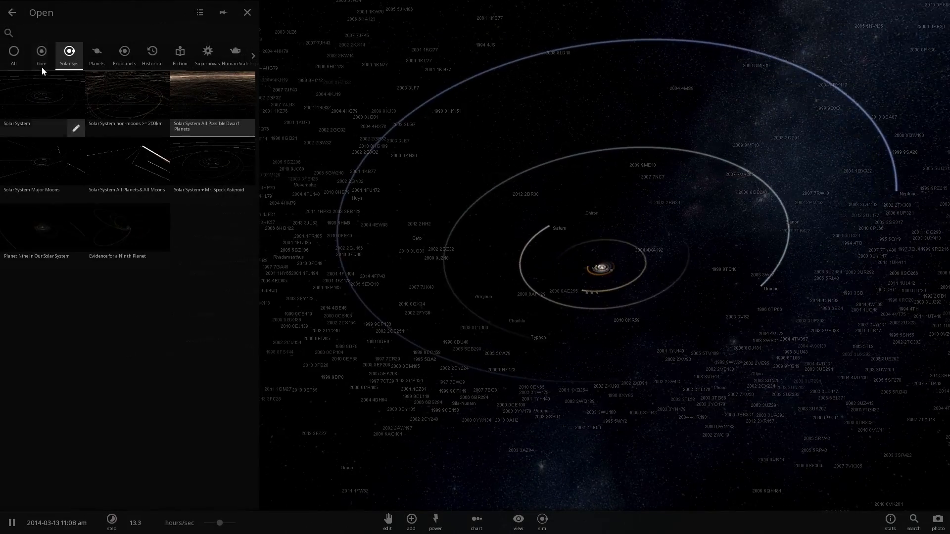
# - Close the Open simulations panel so the camera centres on Pluto
pyautogui.click(247, 12)
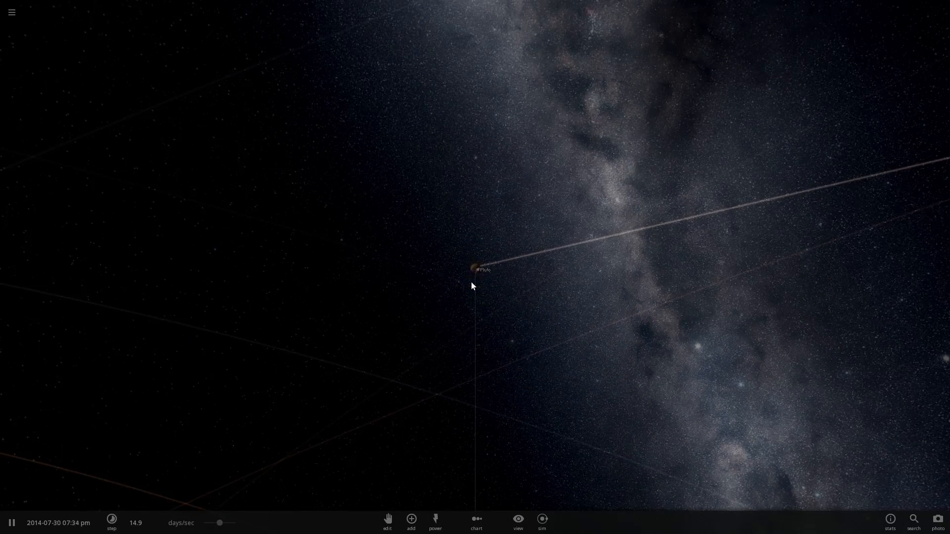
# - Search the add catalogue for 'charon', then focus the view on dwarf planet Ixion
pyautogui.click(411, 522)
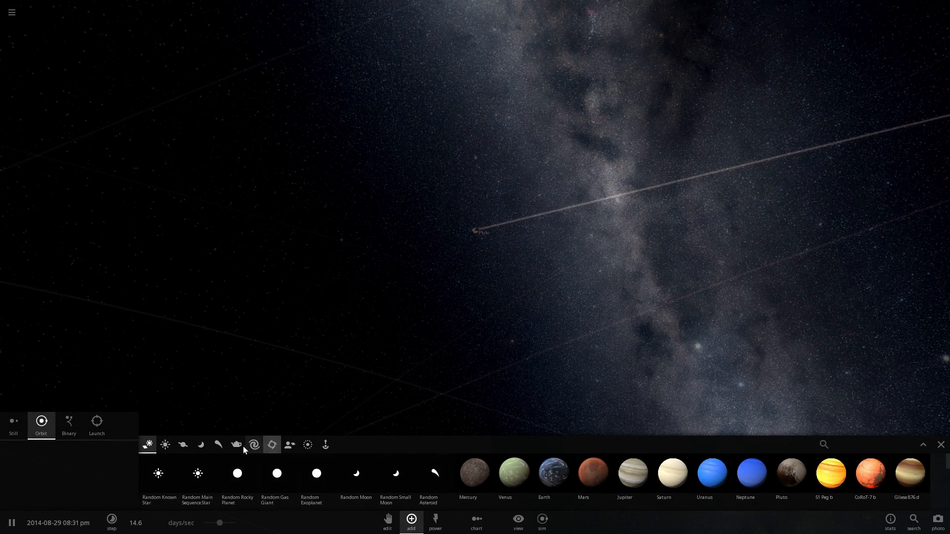
pyautogui.write('charon')
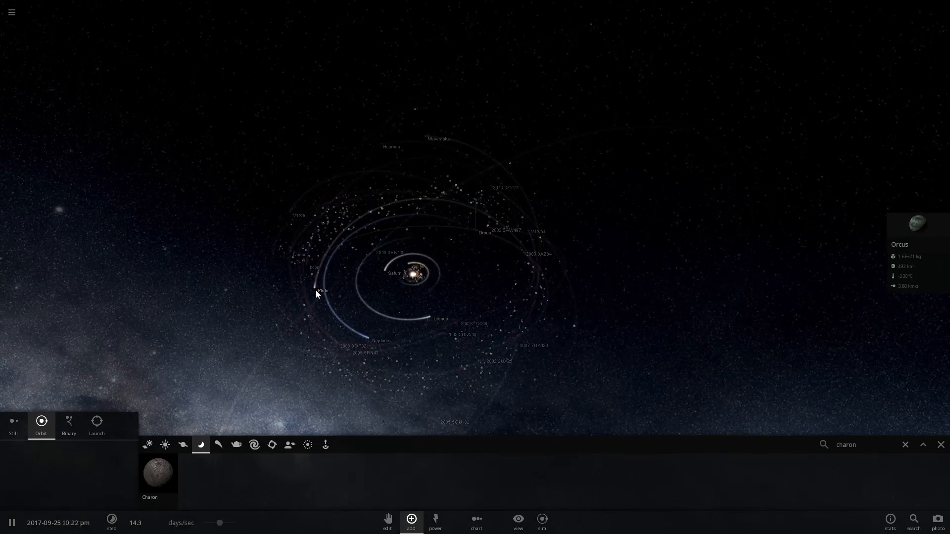
pyautogui.click(322, 291)
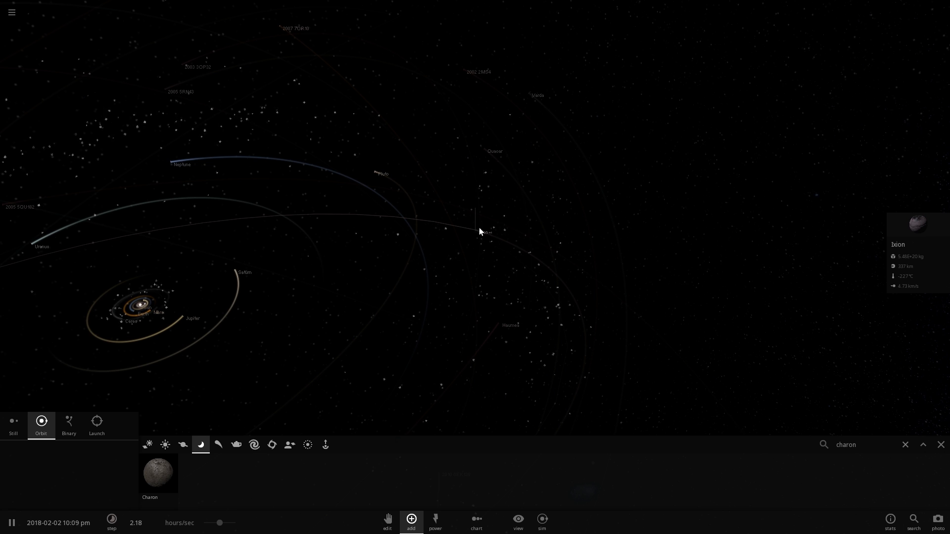
pyautogui.scroll(3)
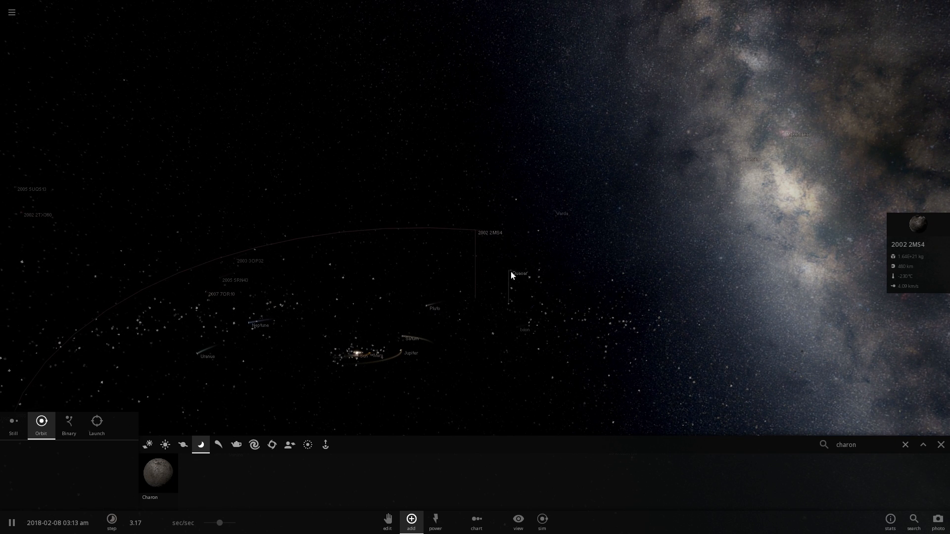
# - Zoom in on 2005 SUQ513's surface, then zoom out to the outer solar system
pyautogui.click(515, 275)
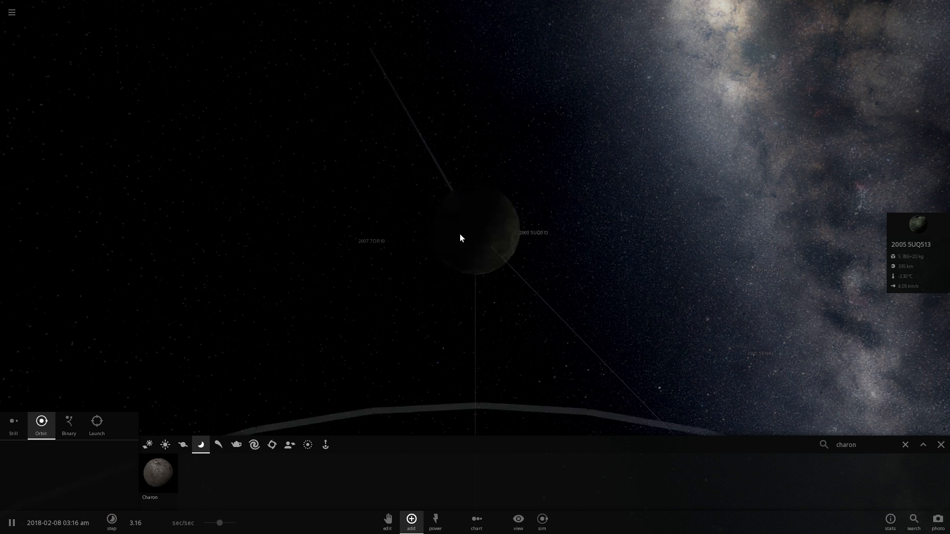
pyautogui.scroll(3)
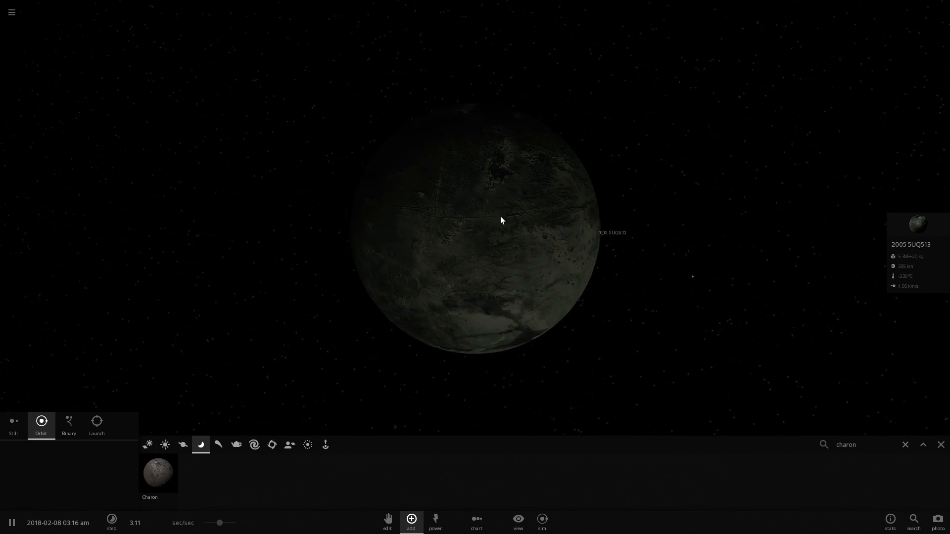
pyautogui.scroll(-3)
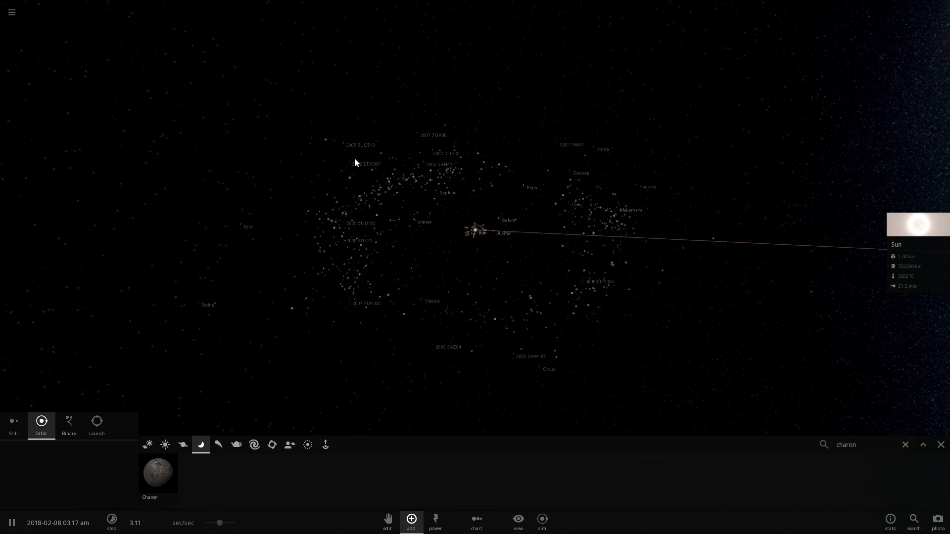
# - Select 2005 SUQ513, then 2007 OR10 to show its elongated orbit and info card
pyautogui.click(361, 145)
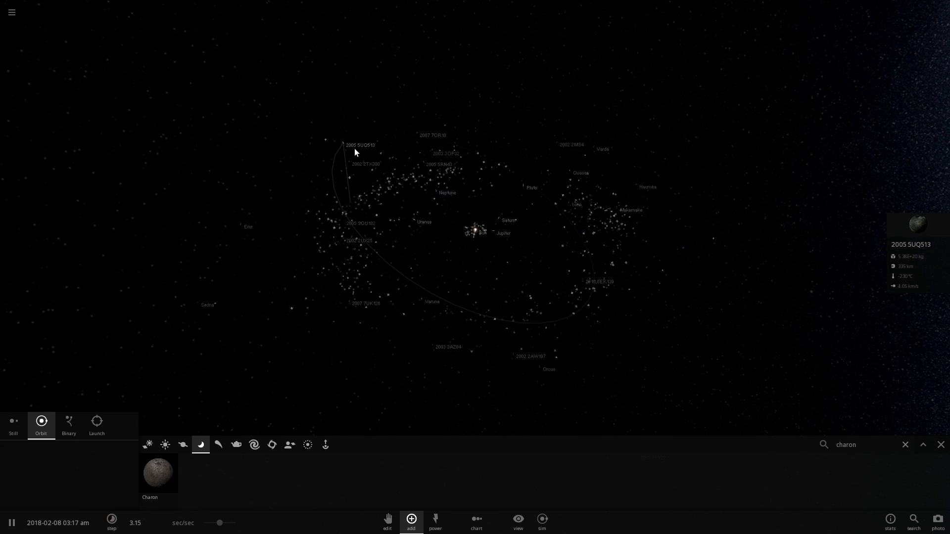
pyautogui.moveTo(433, 196)
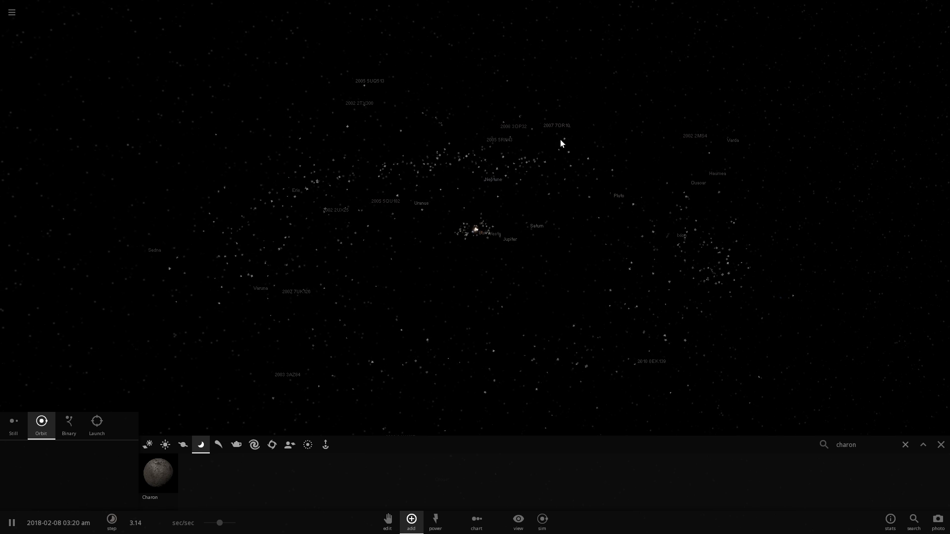
pyautogui.click(548, 130)
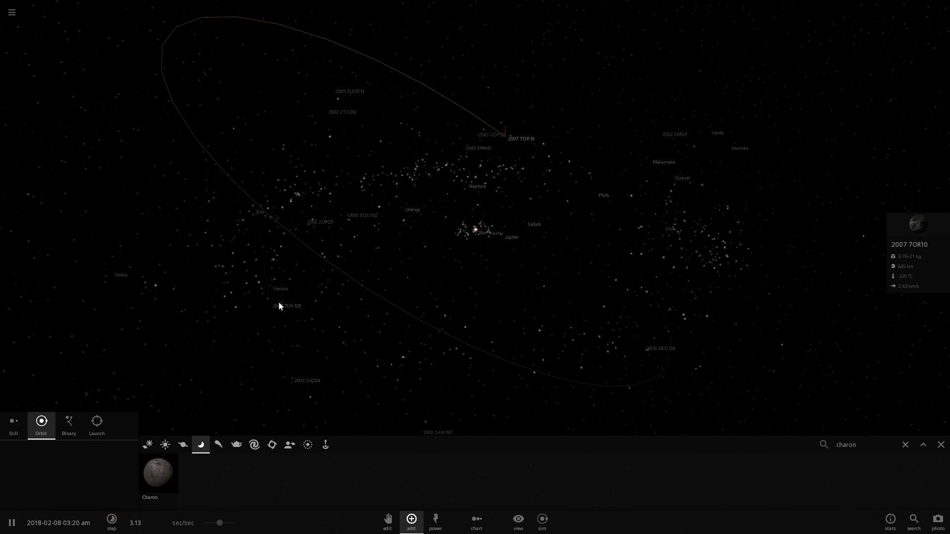
# - Select the 2007 UK126 label to display its orbit arc and info card
pyautogui.click(286, 306)
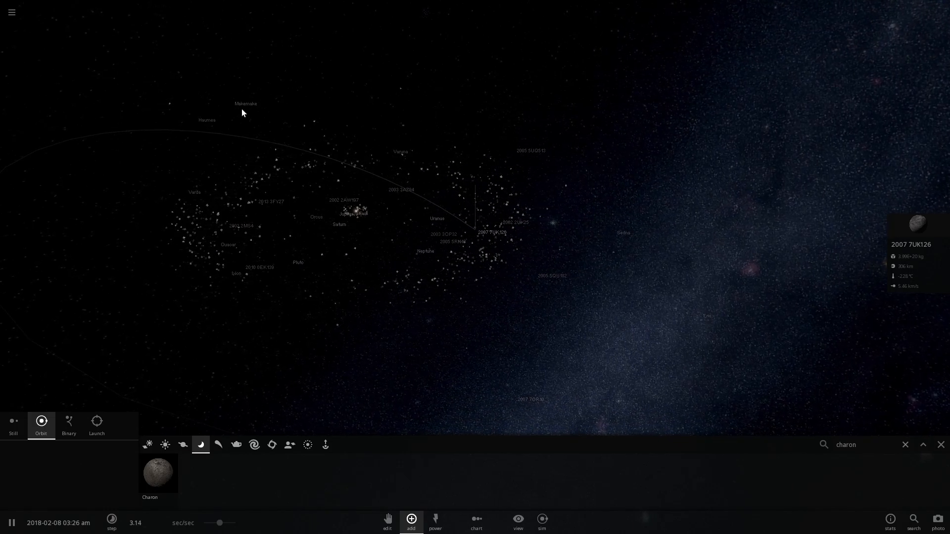
# - Select the Haumea label to display its orbit arc and info card
pyautogui.click(245, 103)
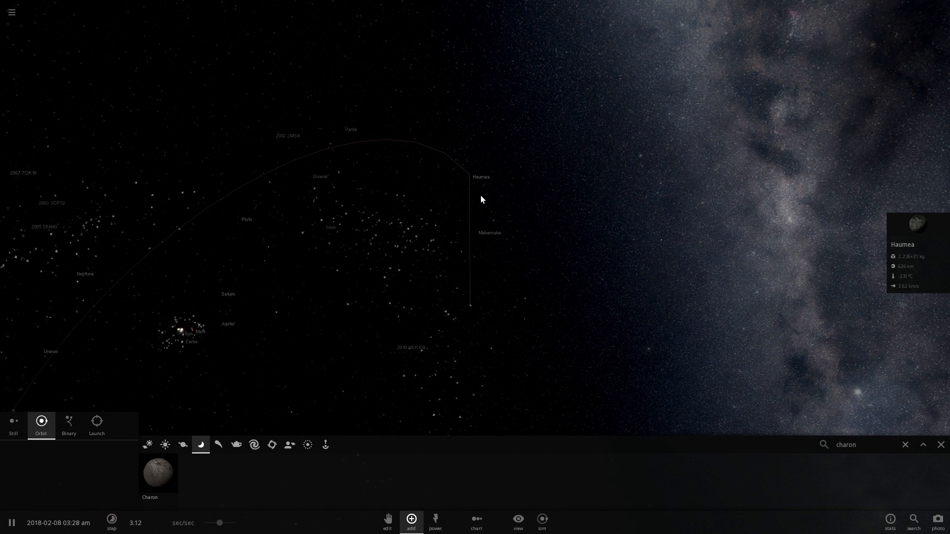
pyautogui.moveTo(491, 248)
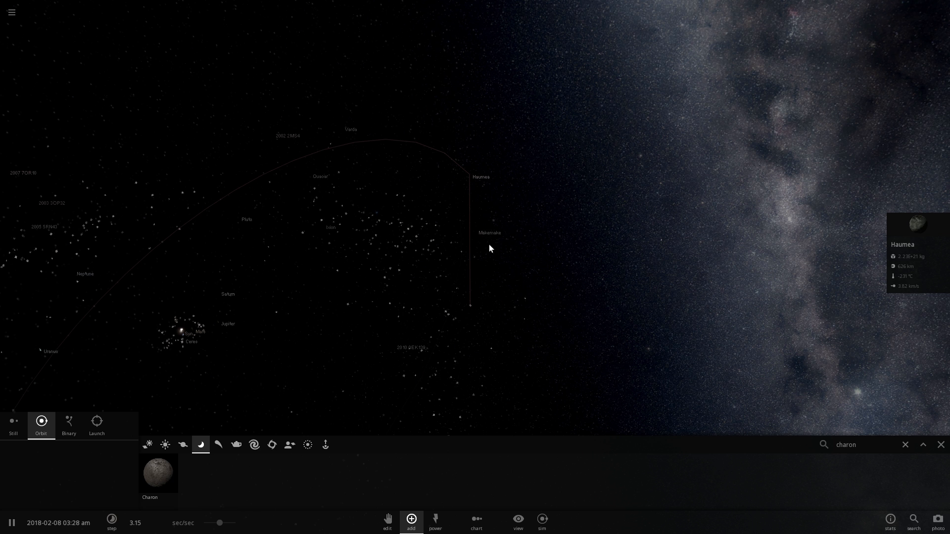
pyautogui.moveTo(511, 273)
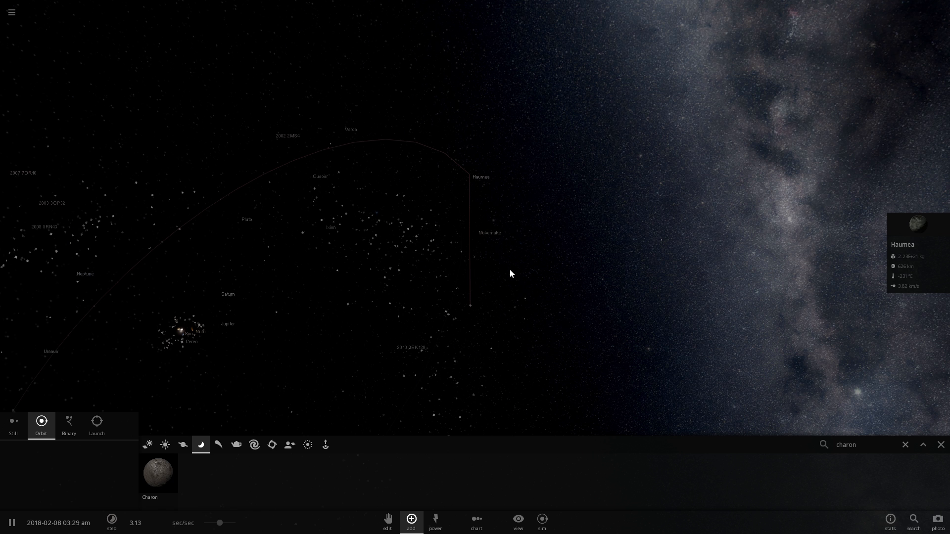
pyautogui.moveTo(540, 291)
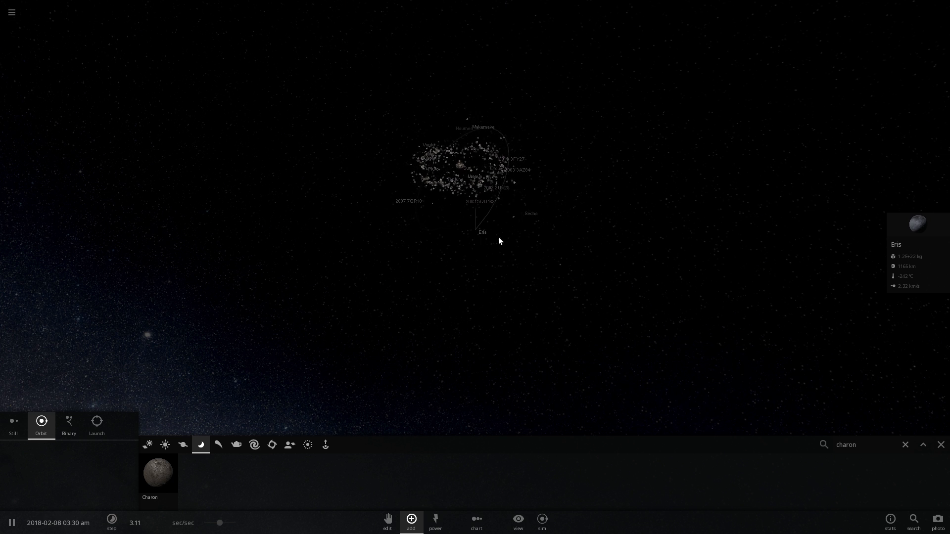
# - Show Sedna's info card and open View Settings from the bottom toolbar
pyautogui.click(526, 216)
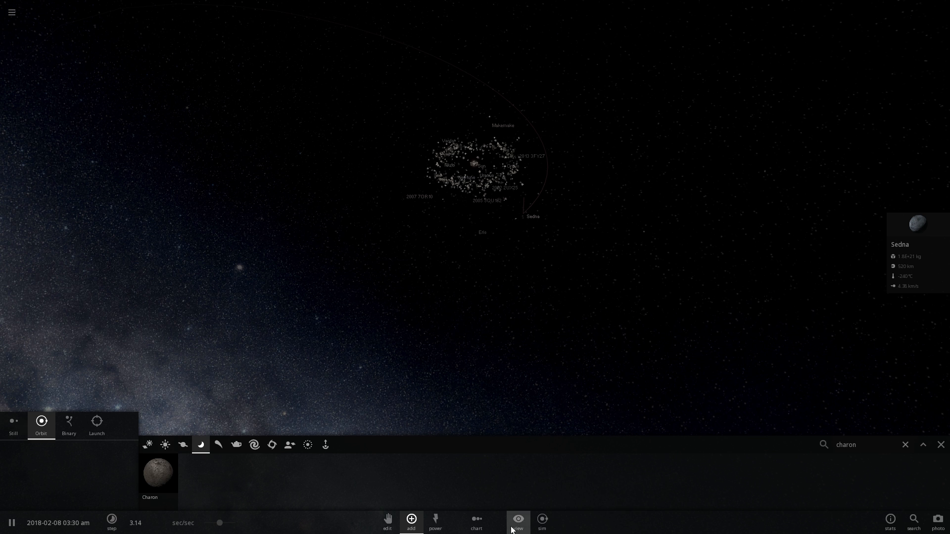
pyautogui.click(518, 520)
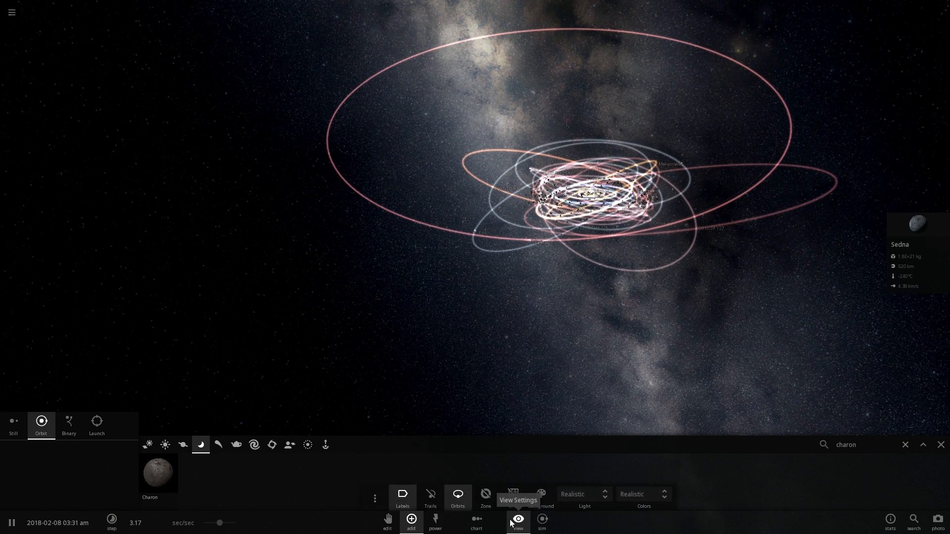
pyautogui.moveTo(499, 521)
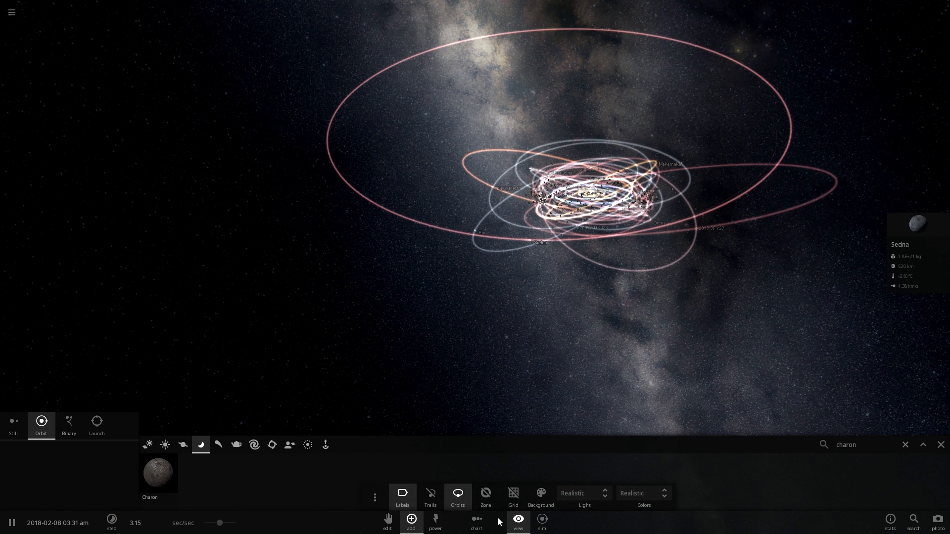
# - Close View Settings and show Salacia's info card at about 14.6 days/sec
pyautogui.click(430, 496)
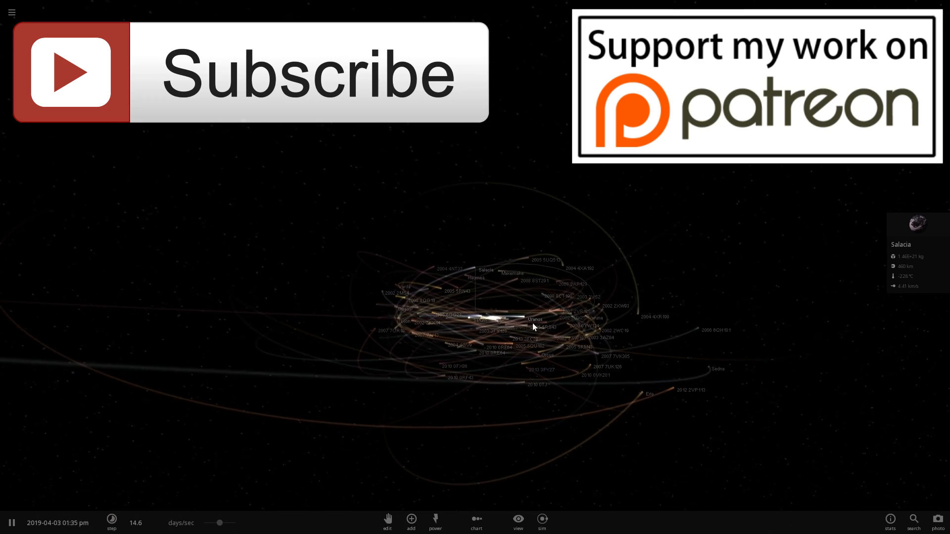
# - Open View settings and enable Orbits to draw every body's orbit line
pyautogui.click(518, 523)
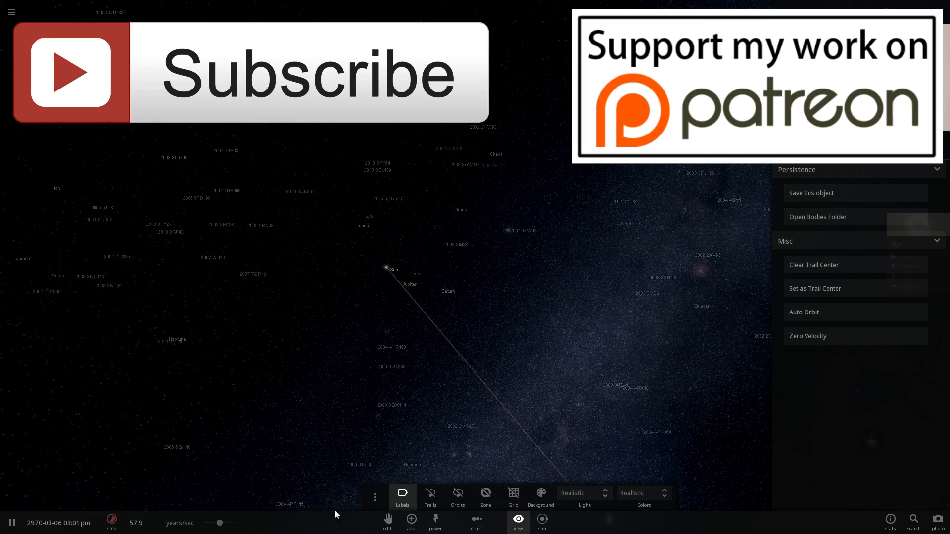
pyautogui.click(458, 497)
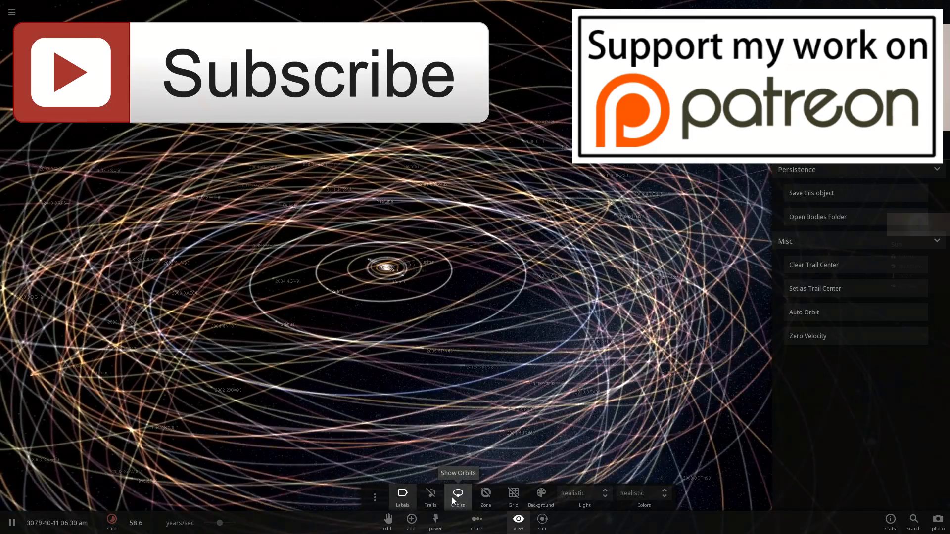